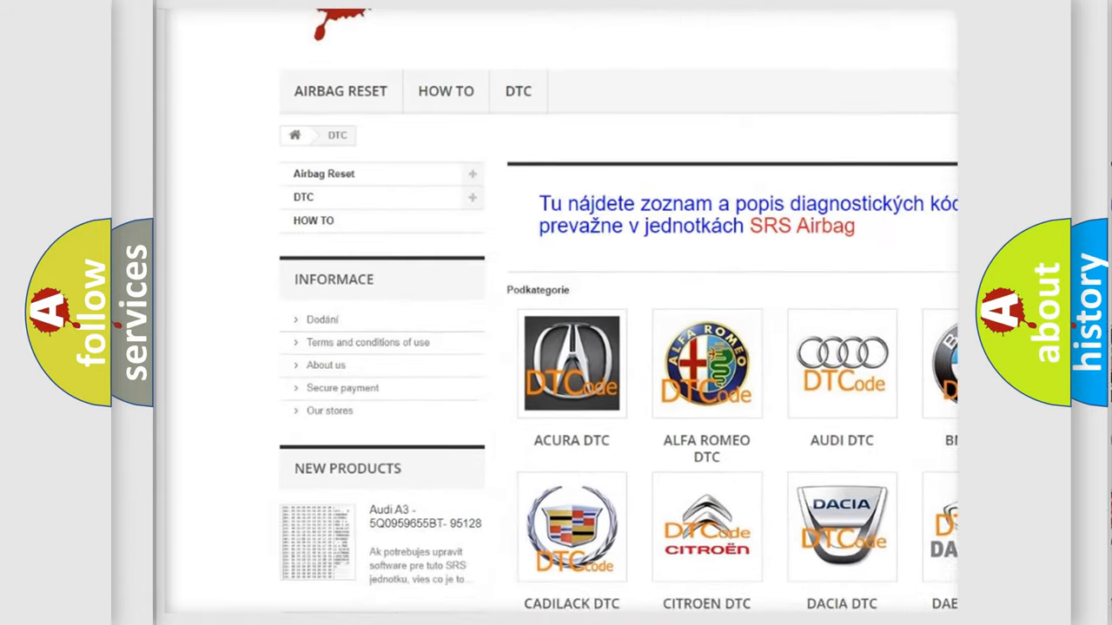
scroll(down, 3)
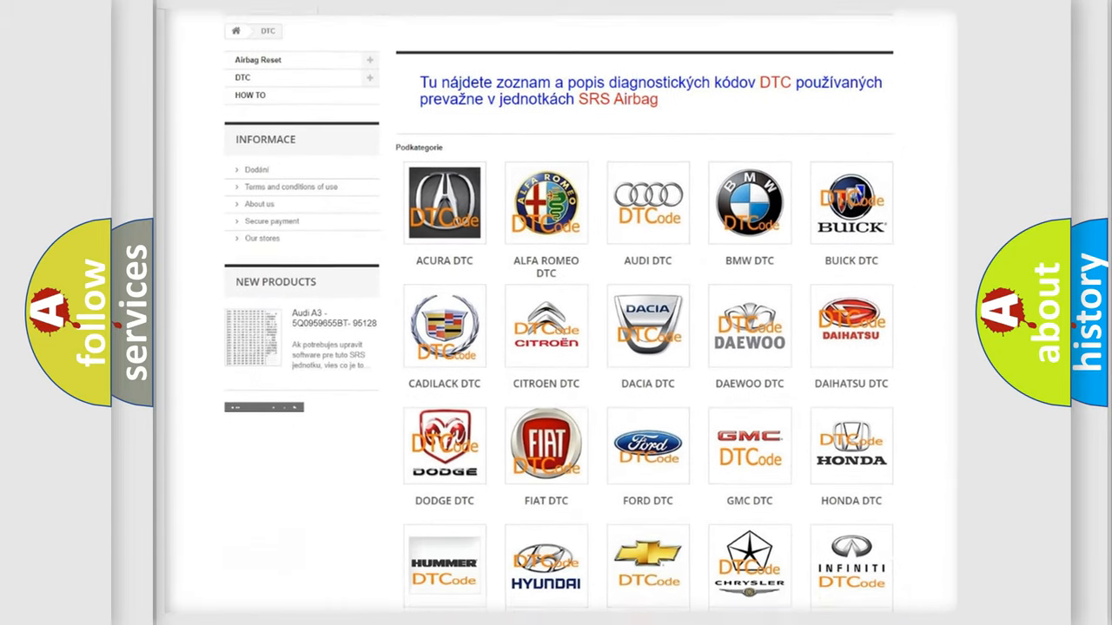
scroll(down, 3)
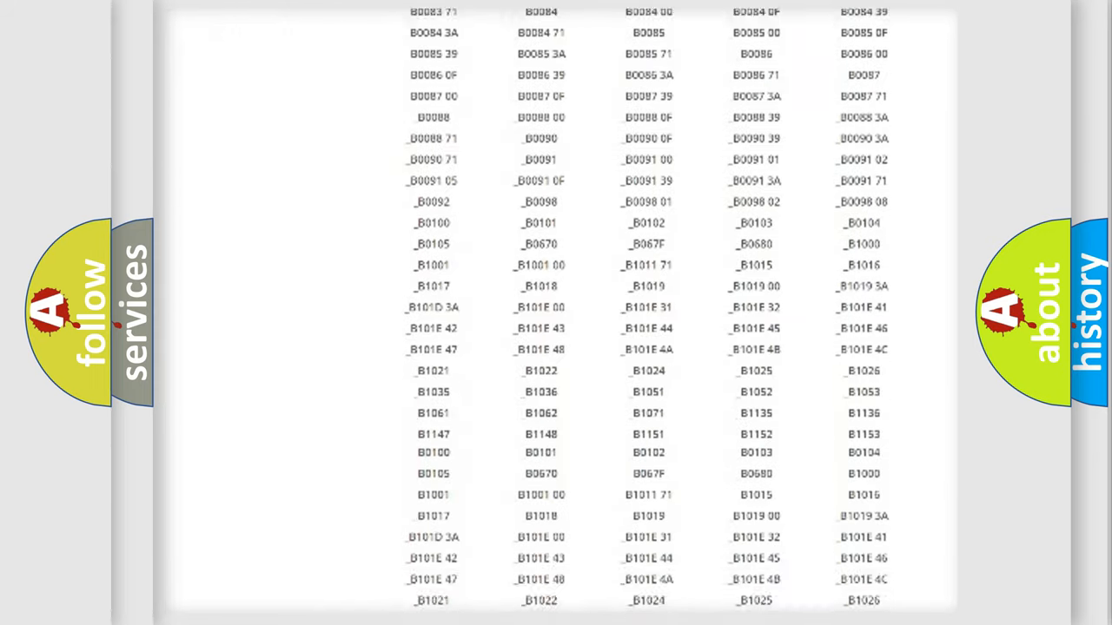
scroll(down, 3)
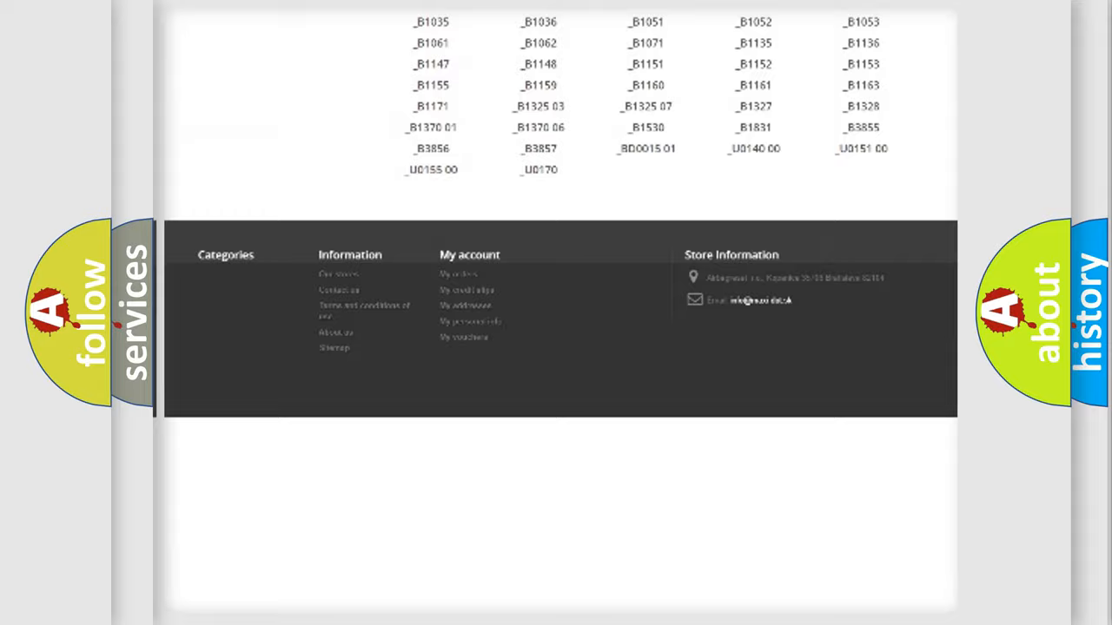
scroll(up, 3)
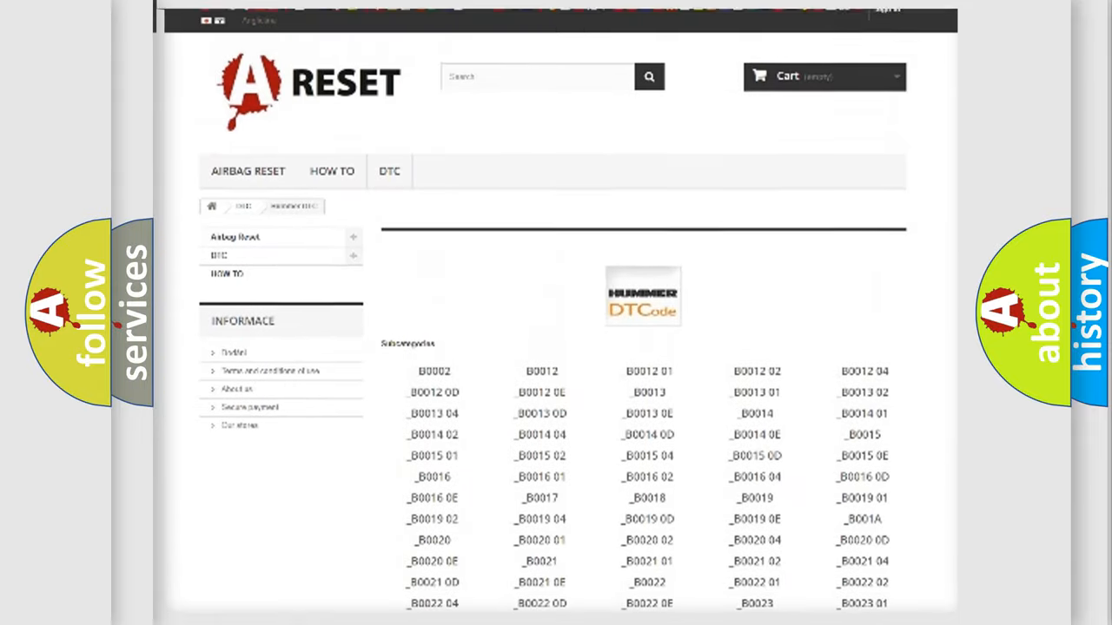
scroll(up, 3)
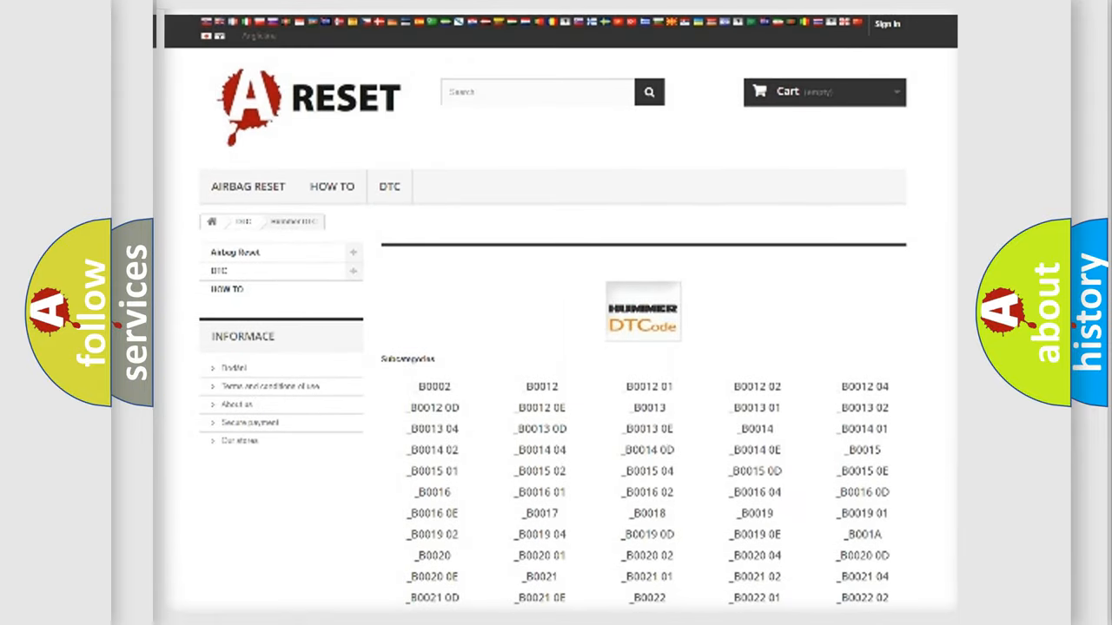